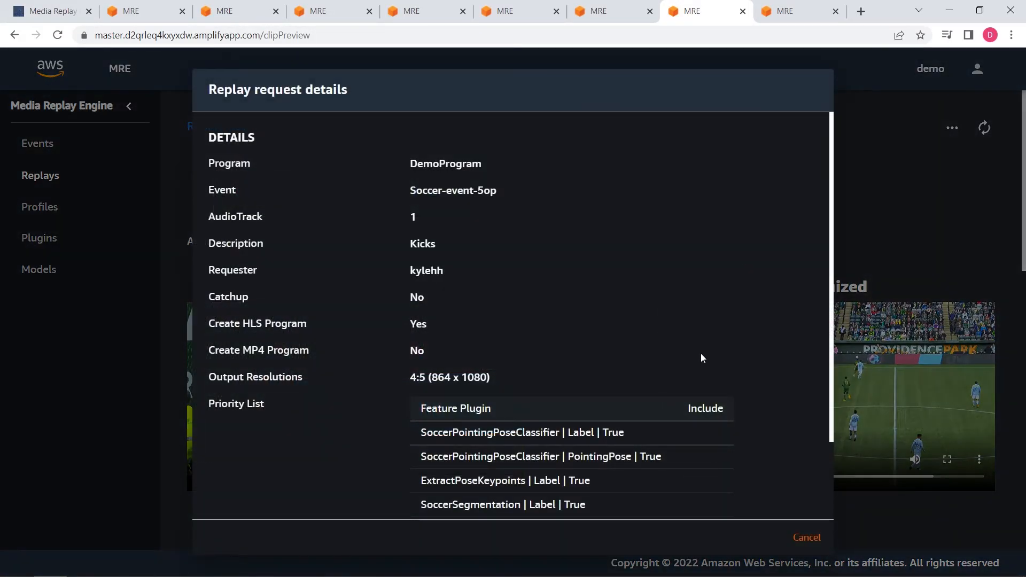
- Scroll the Kicks replay request details to the priority list, then cancel the dialog
scroll("down", 3)
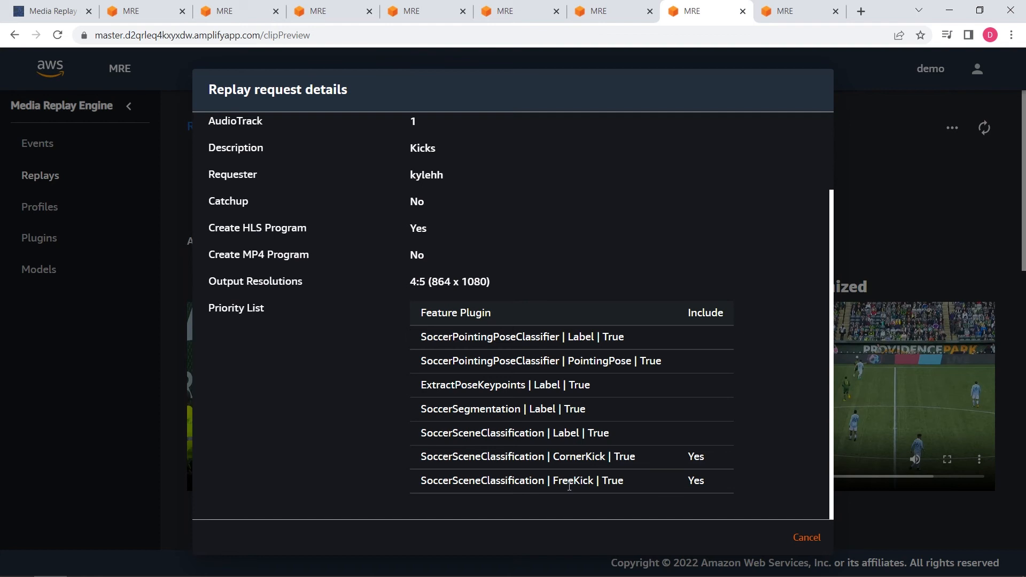
mouse_move(662, 483)
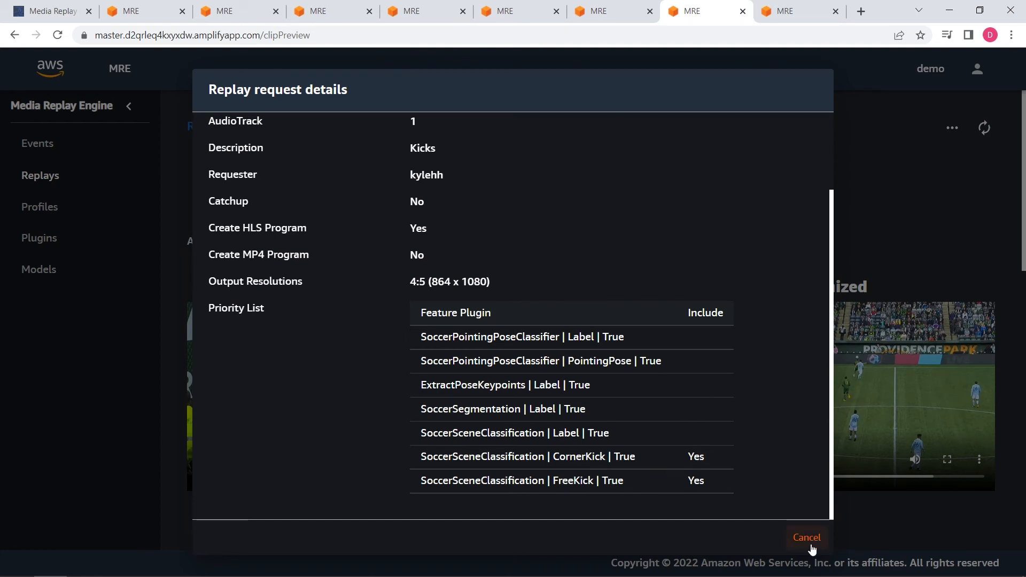
left_click(805, 537)
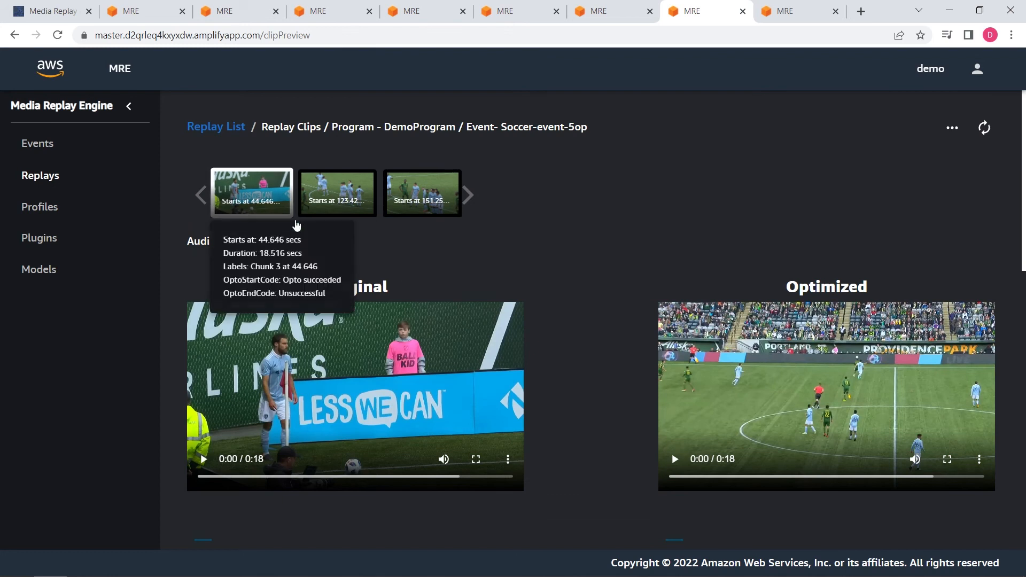
mouse_move(588, 227)
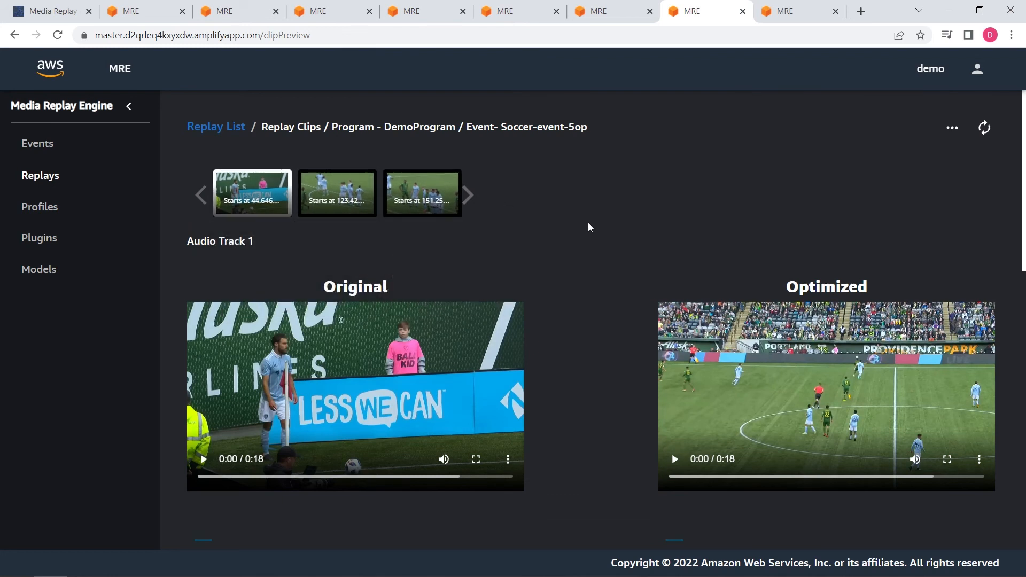
- On the Pointing replay clips page, view its replay request details and close them
left_click(129, 105)
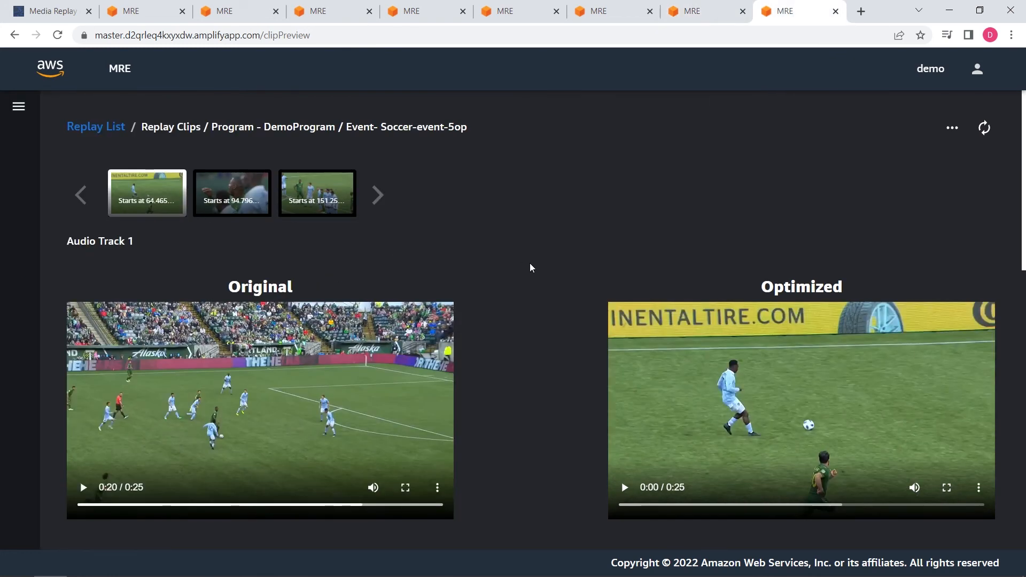
mouse_move(952, 128)
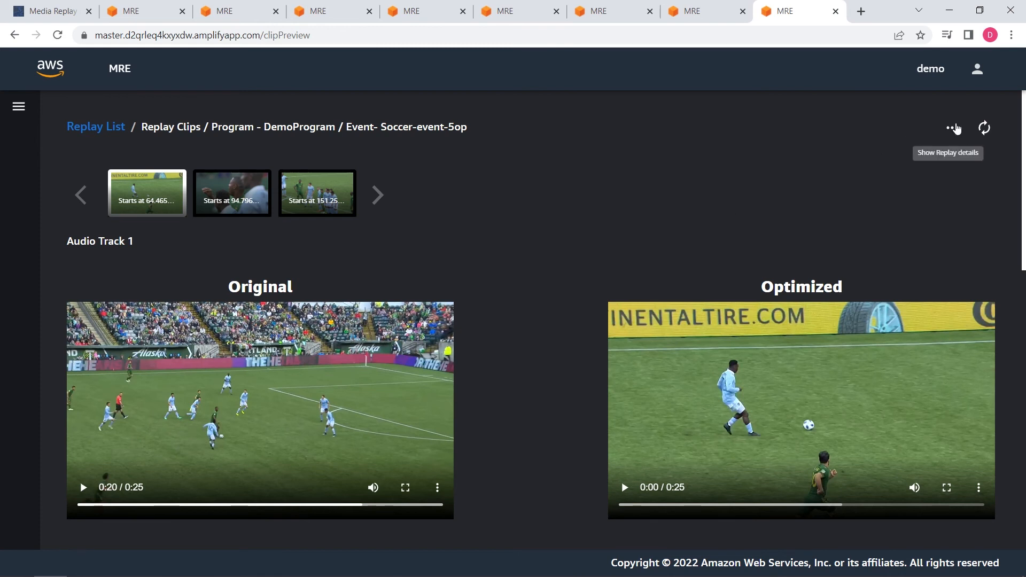
left_click(951, 128)
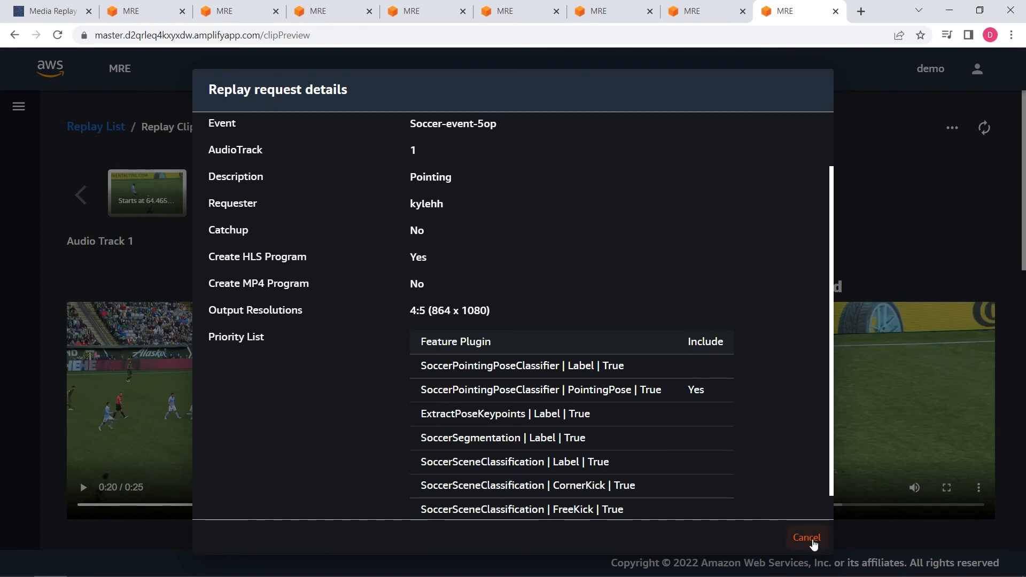
left_click(807, 537)
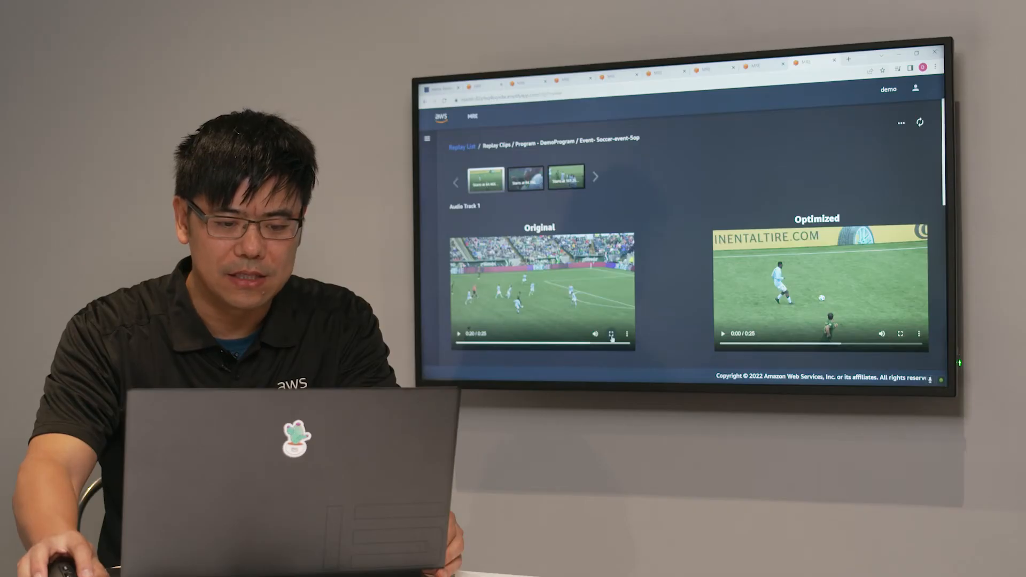
left_click(610, 333)
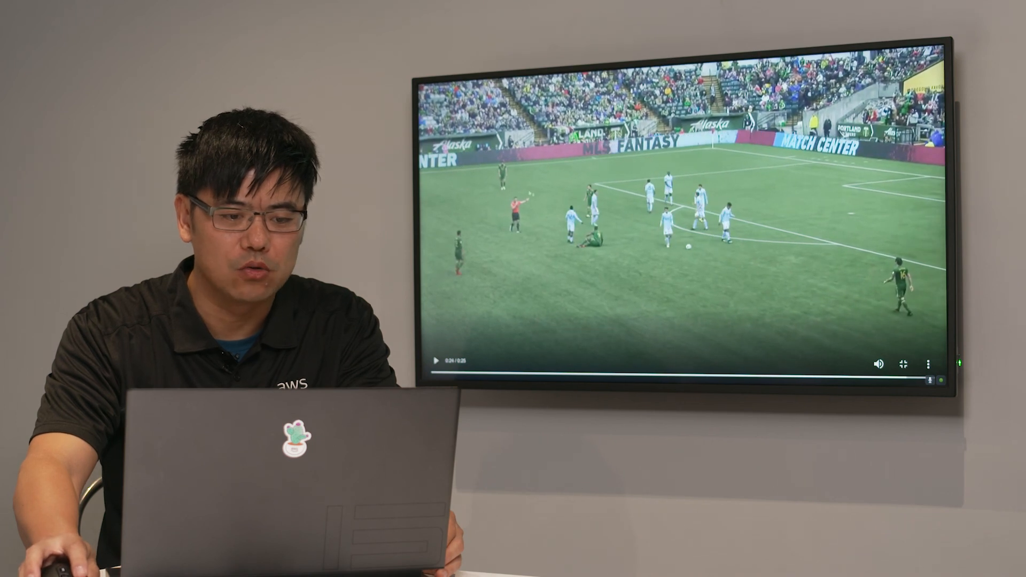
left_click(904, 364)
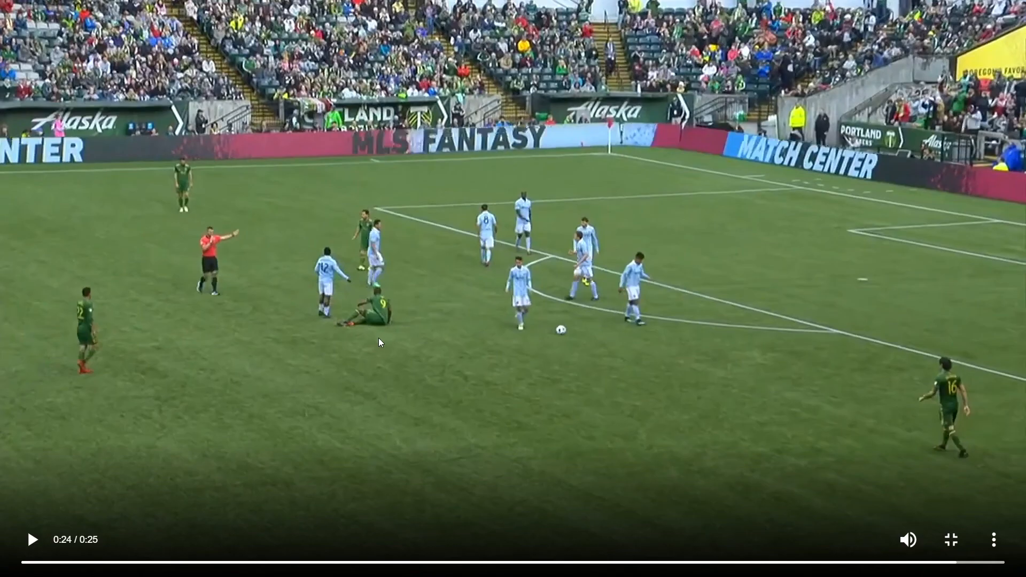
mouse_move(385, 340)
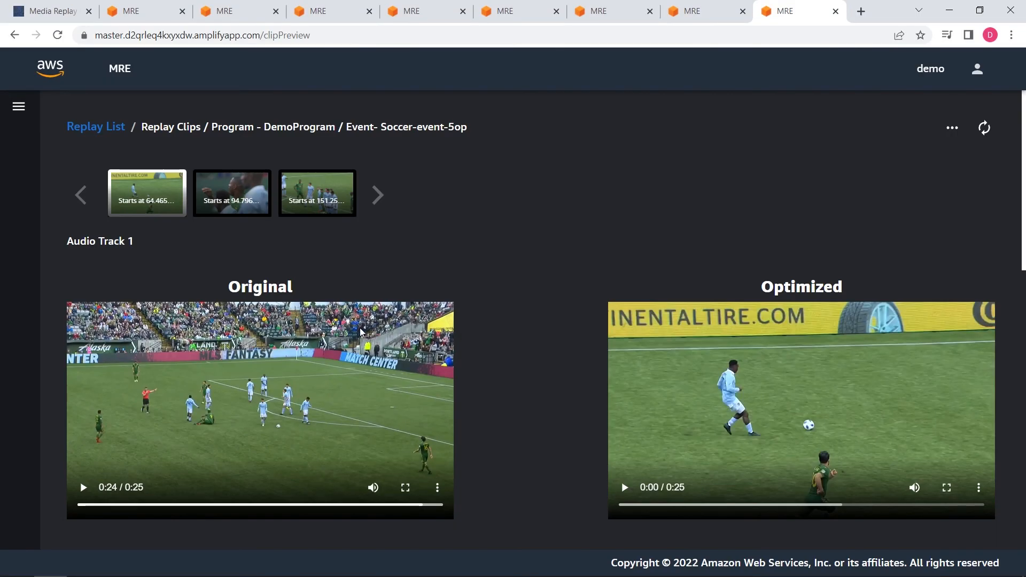
mouse_move(551, 283)
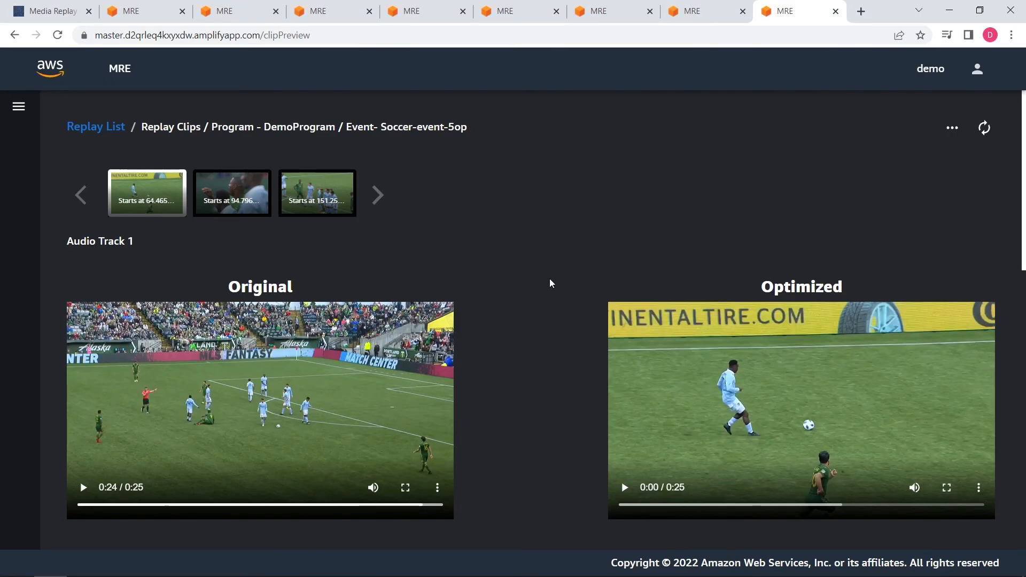